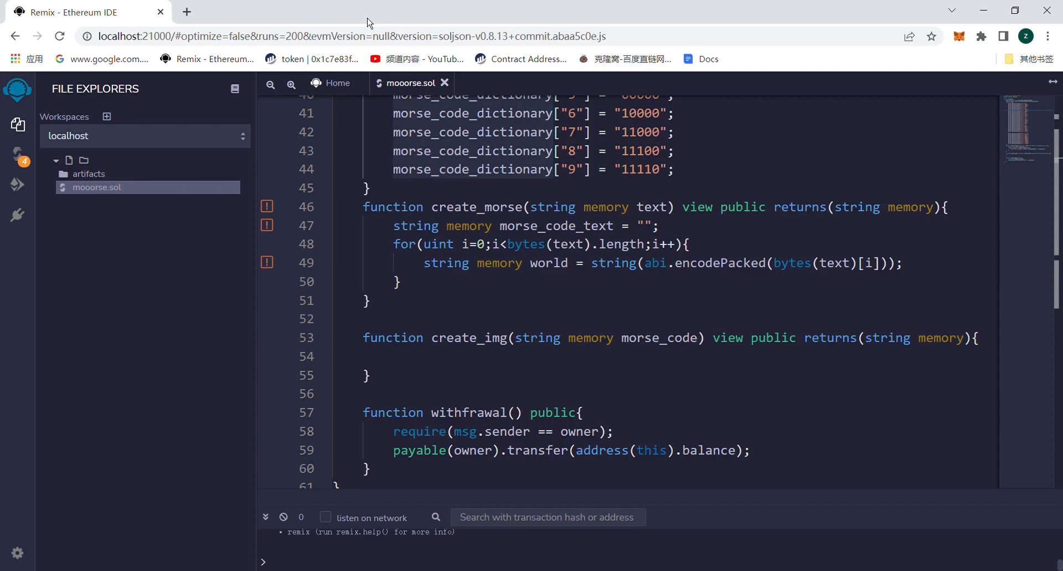
{"action": "mouse_move", "coordinate": [434, 29]}
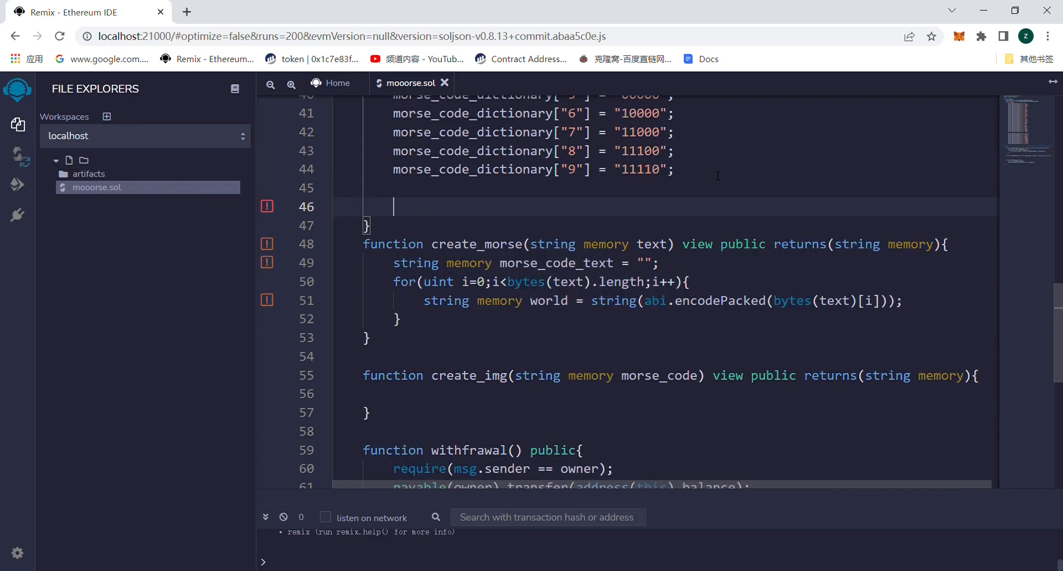
Add morse_code_dictionary[" "] = " "; so a space character maps to a space
{"action": "type", "text": "morse_code_dictionary"}
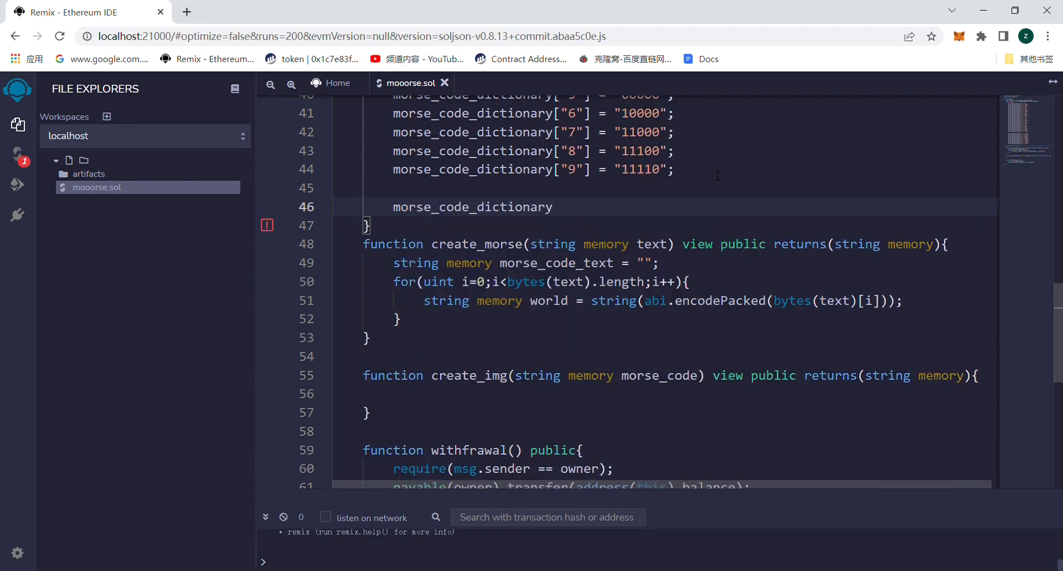
{"action": "type", "text": "[\" \"] ="}
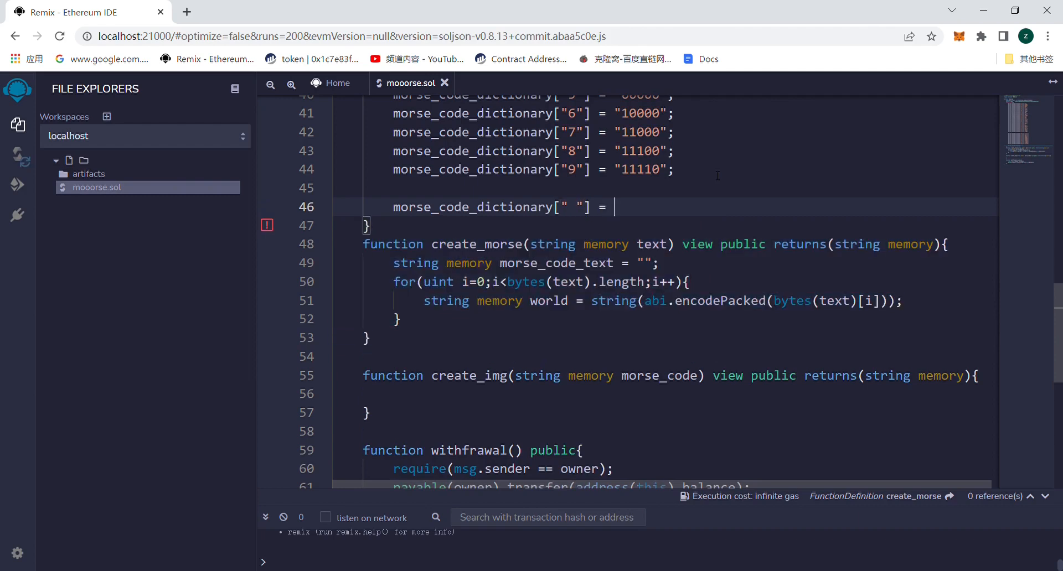
{"action": "type", "text": "\" \";"}
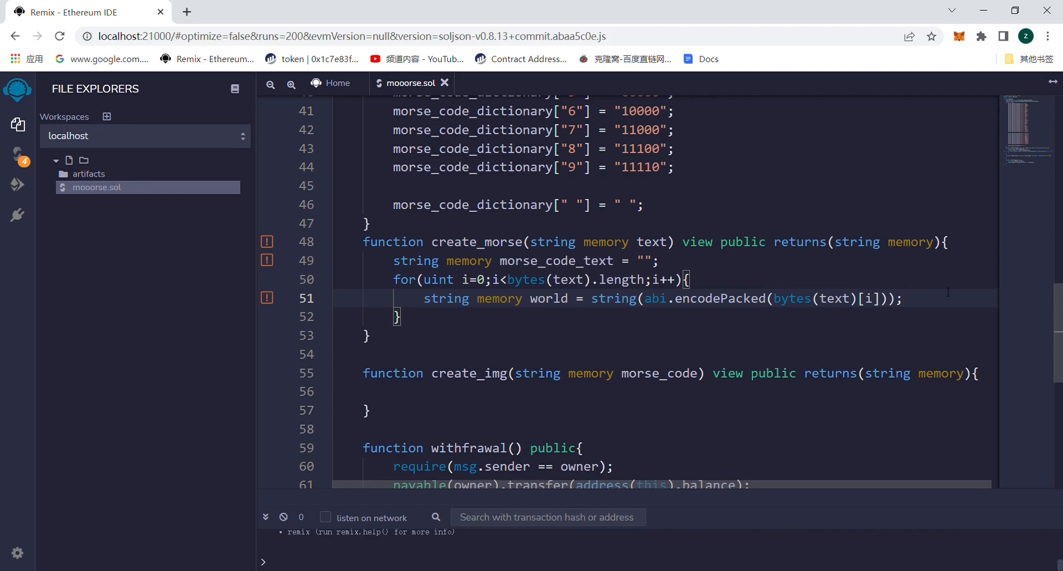
Write morse_code_text = string(abi.encodePacked(morse_code_text, morse_code_dictionary[world])); inside the loop
{"action": "type", "text": "mor"}
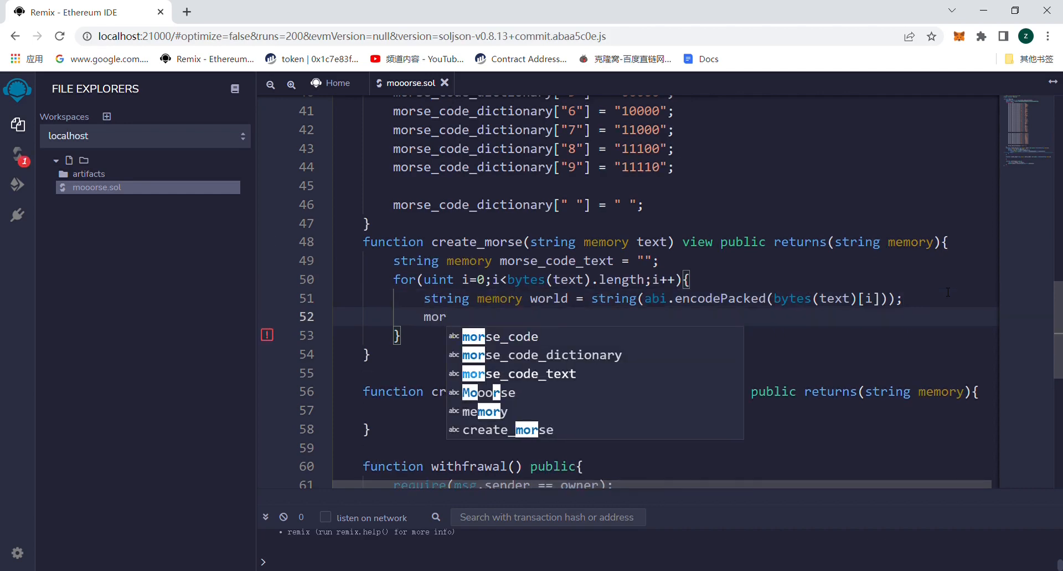
{"action": "type", "text": "morse_code_text = string(ab"}
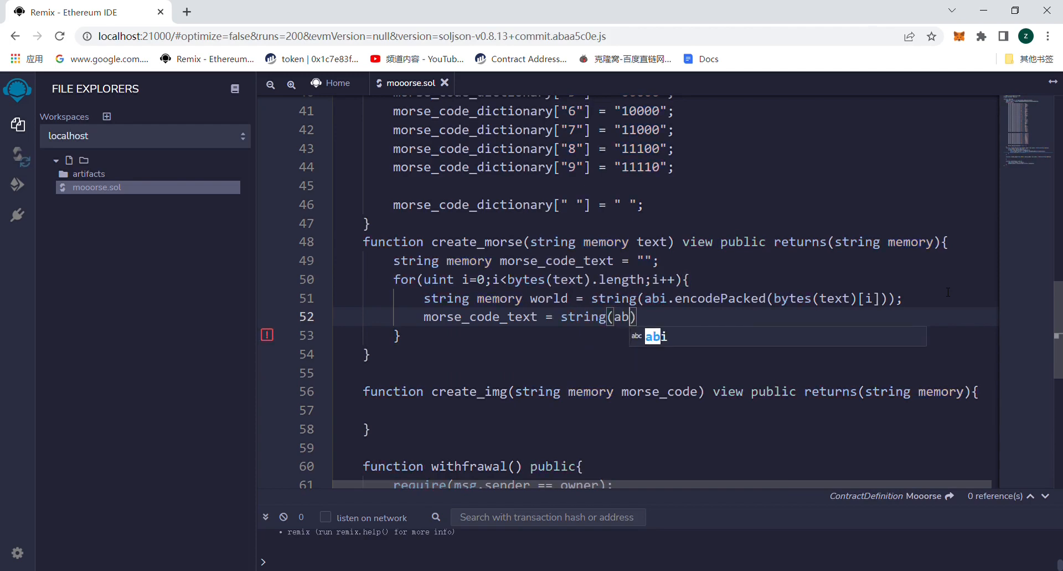
{"action": "type", "text": ".encodePacked("}
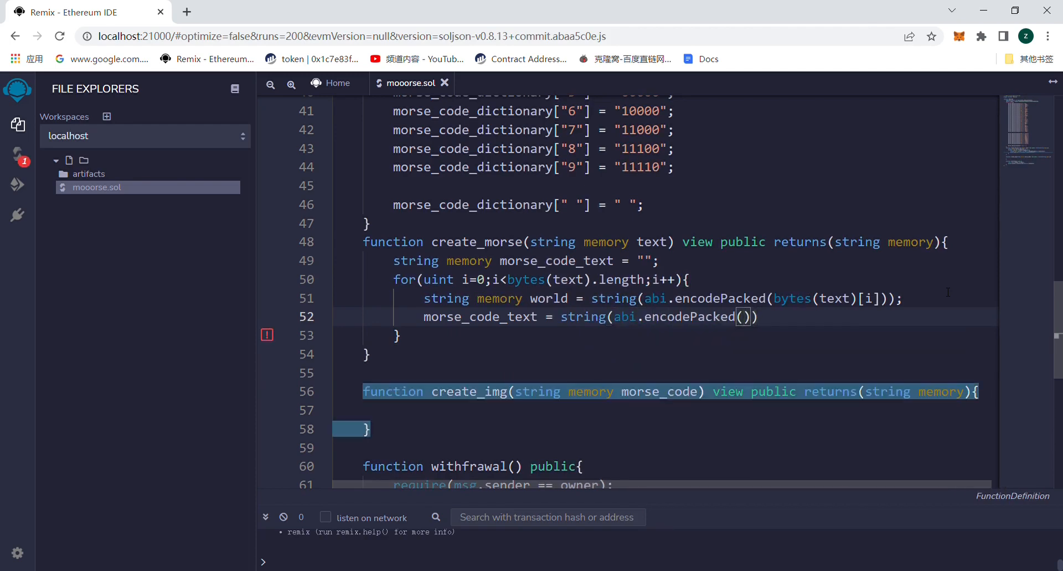
{"action": "type", "text": "morse_code_text,m"}
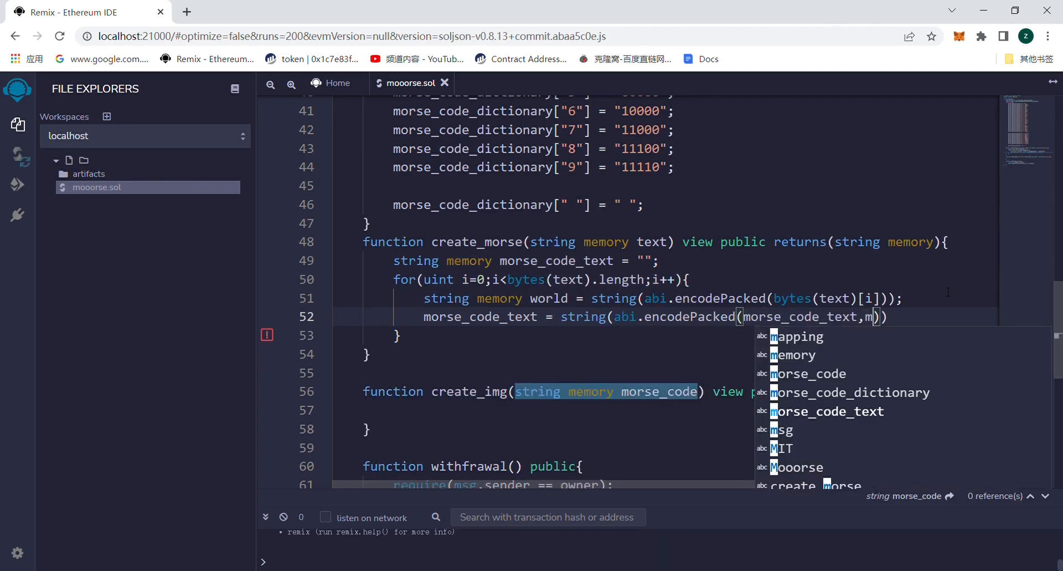
{"action": "left_click", "coordinate": [853, 392]}
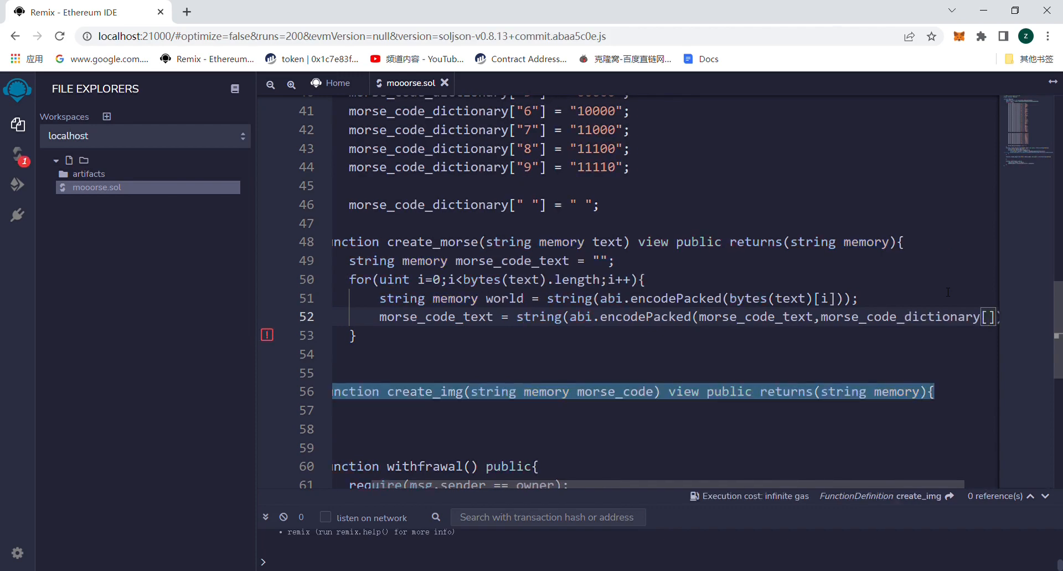
{"action": "type", "text": "wo"}
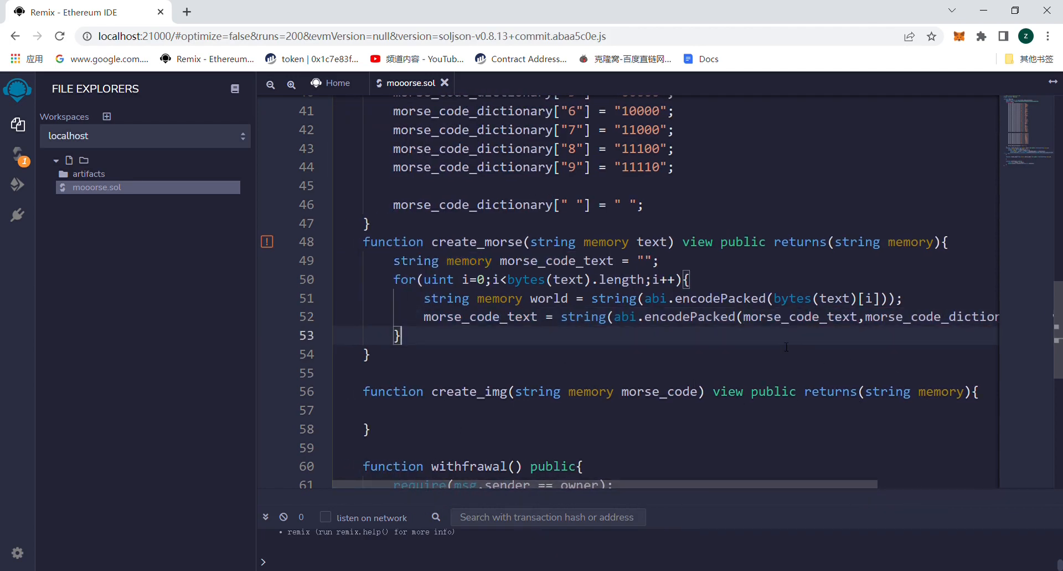
{"action": "mouse_move", "coordinate": [558, 337]}
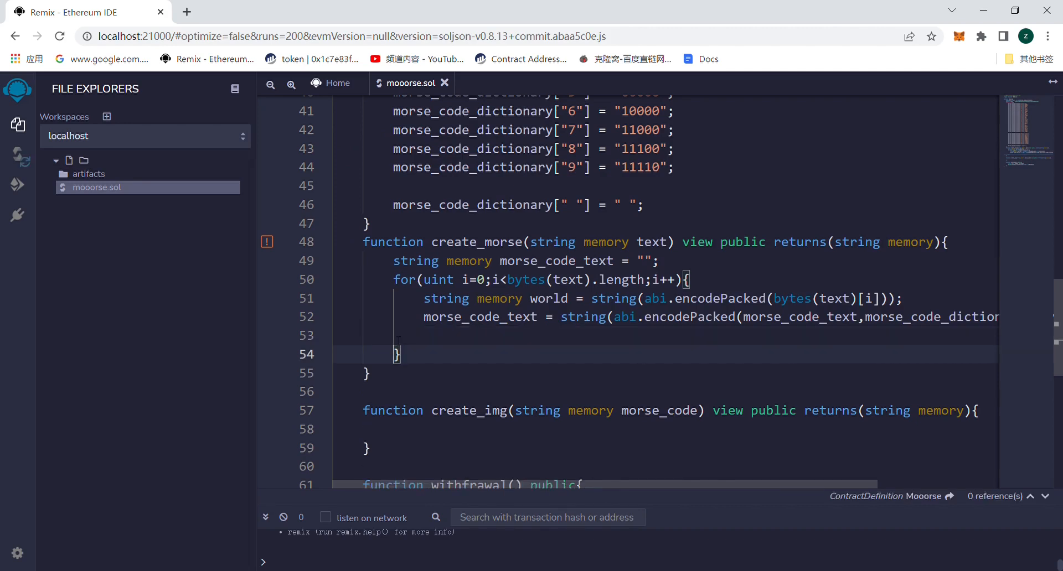
Append a " " separator via abi.encodePacked each iteration, then return morse_code_text
{"action": "type", "text": "mro"}
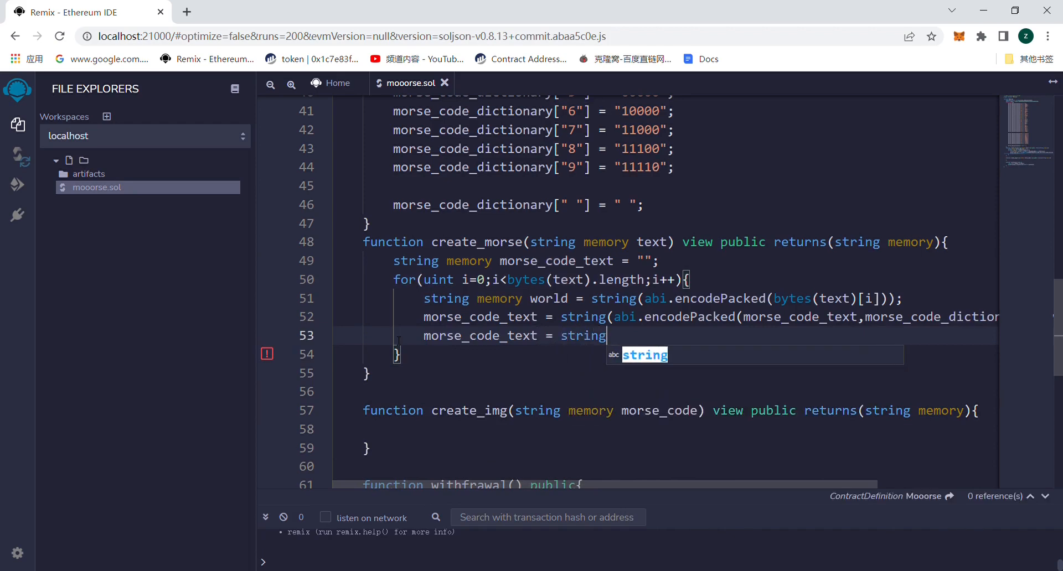
{"action": "type", "text": "(abi."}
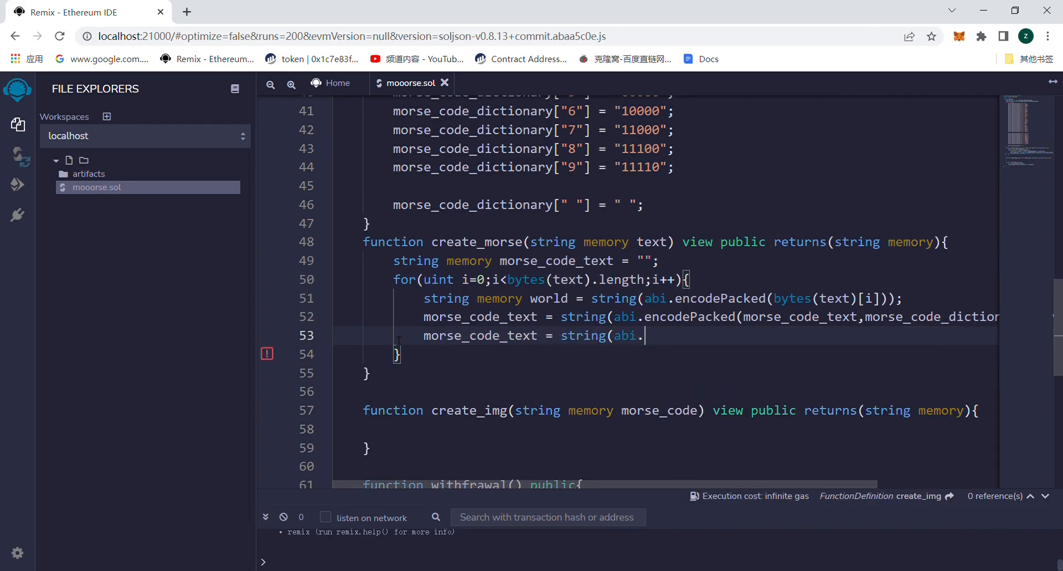
{"action": "type", "text": "encodePacked))"}
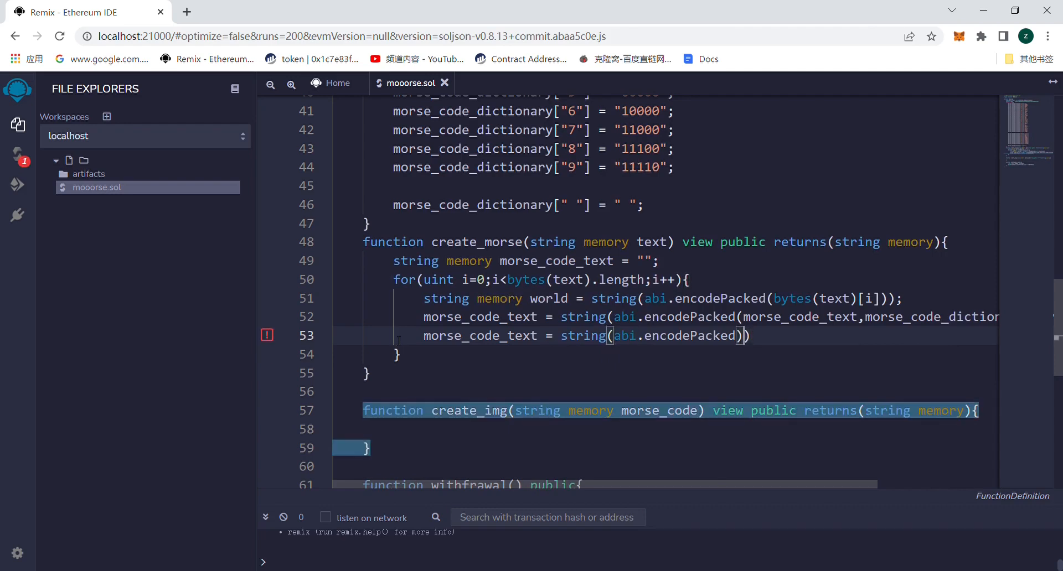
{"action": "type", "text": "morse_code_text,"}
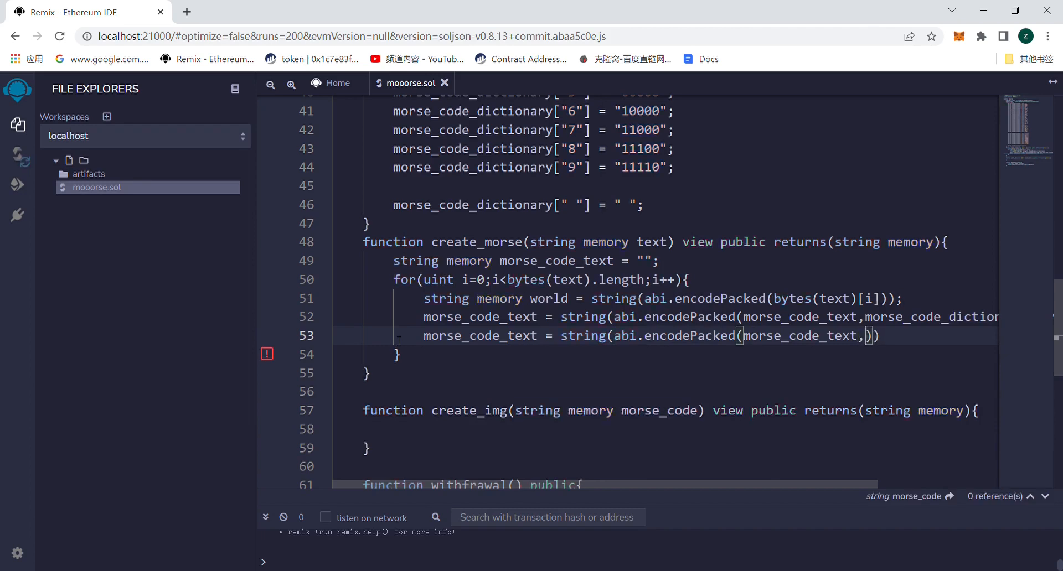
{"action": "type", "text": "m"}
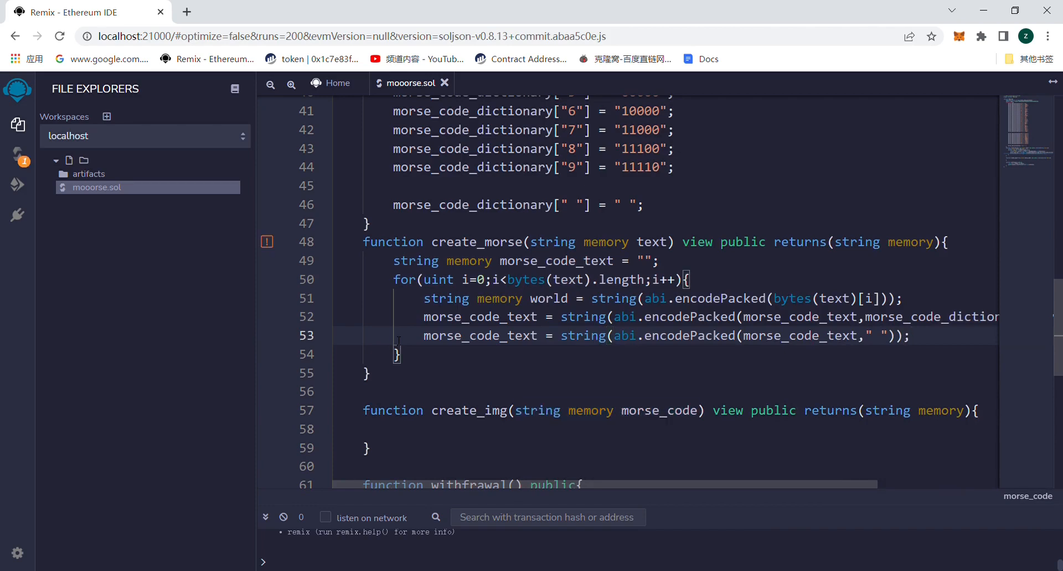
{"action": "mouse_move", "coordinate": [920, 332]}
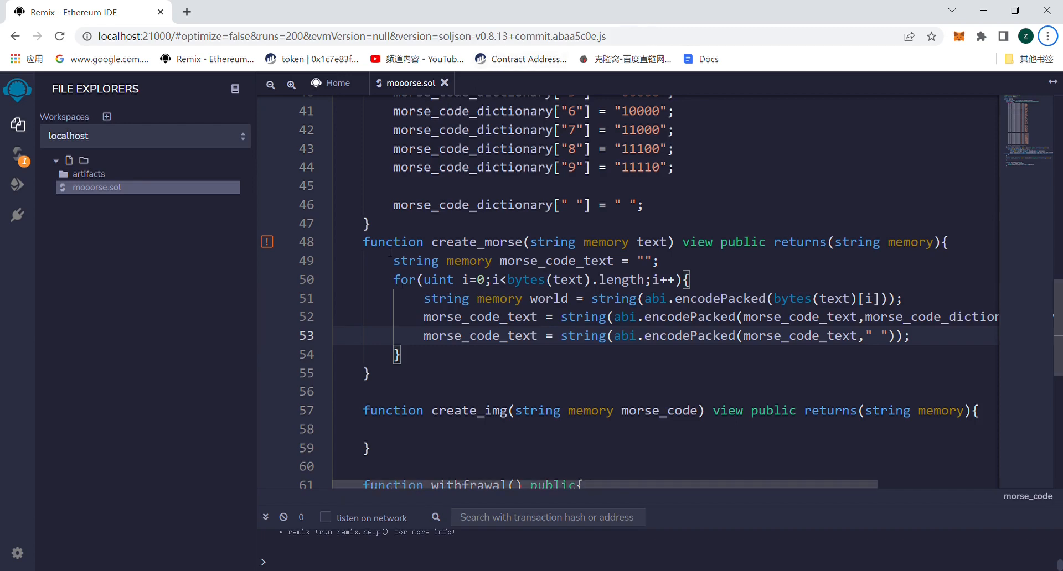
{"action": "type", "text": "return morse_code_text;"}
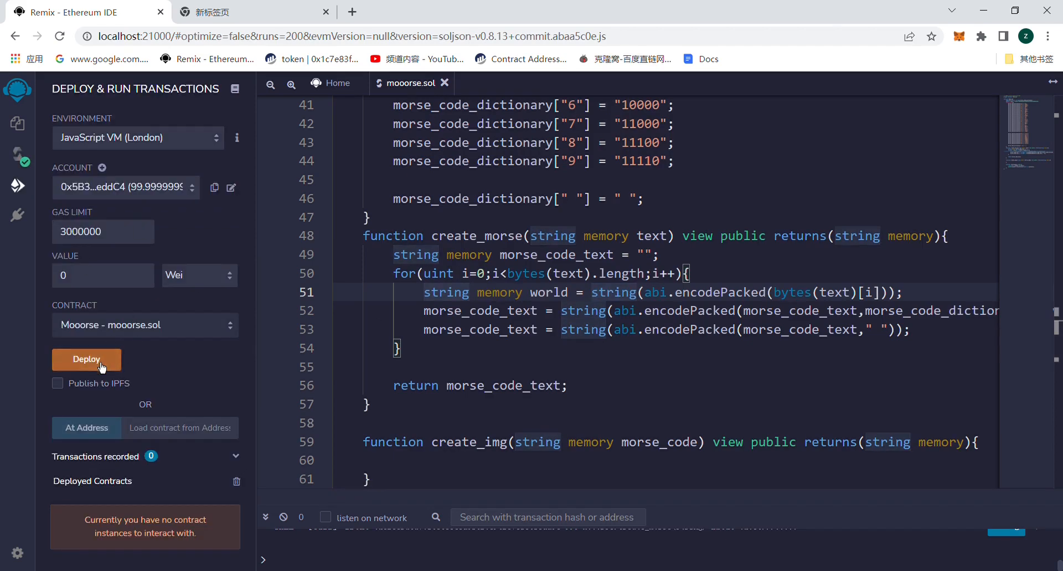
{"action": "left_click", "coordinate": [86, 359]}
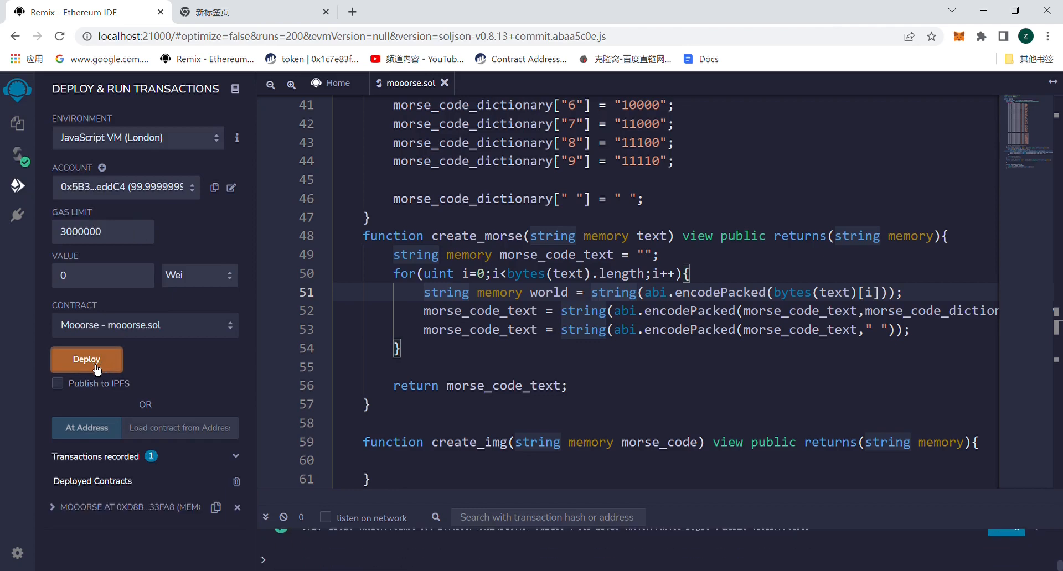
{"action": "left_click", "coordinate": [52, 338]}
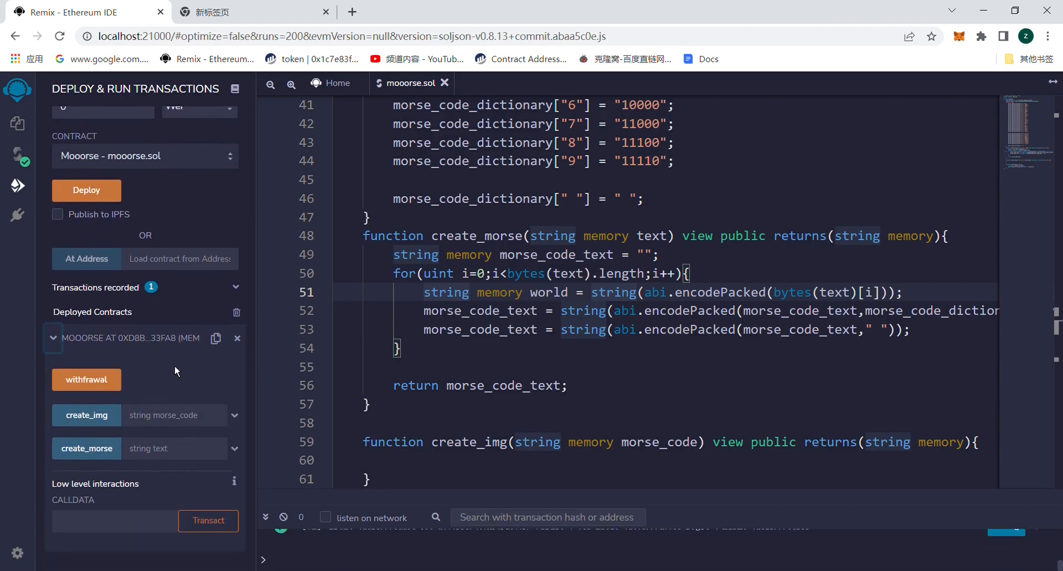
{"action": "mouse_move", "coordinate": [180, 373]}
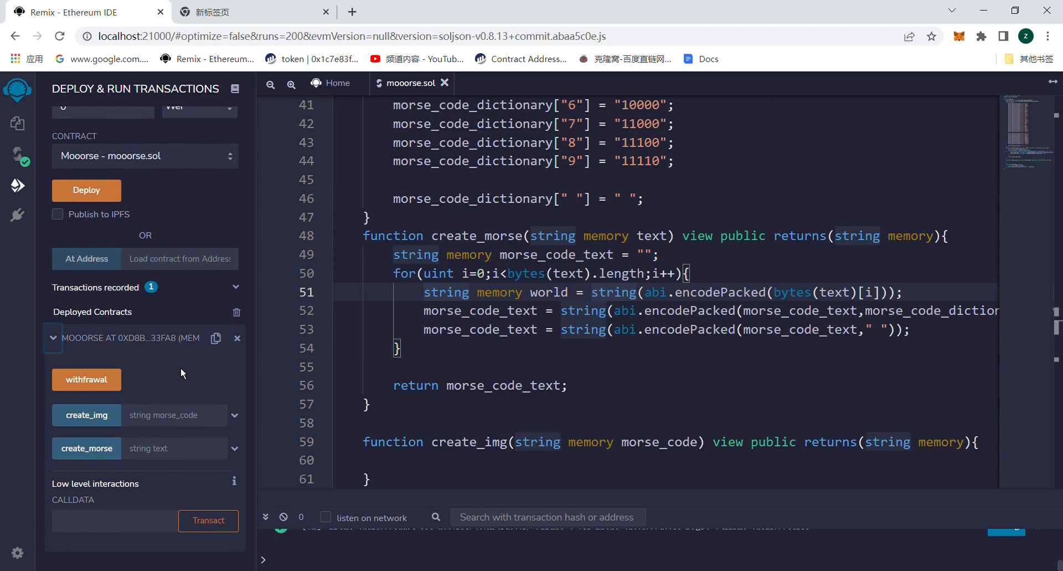
{"action": "left_click", "coordinate": [175, 448]}
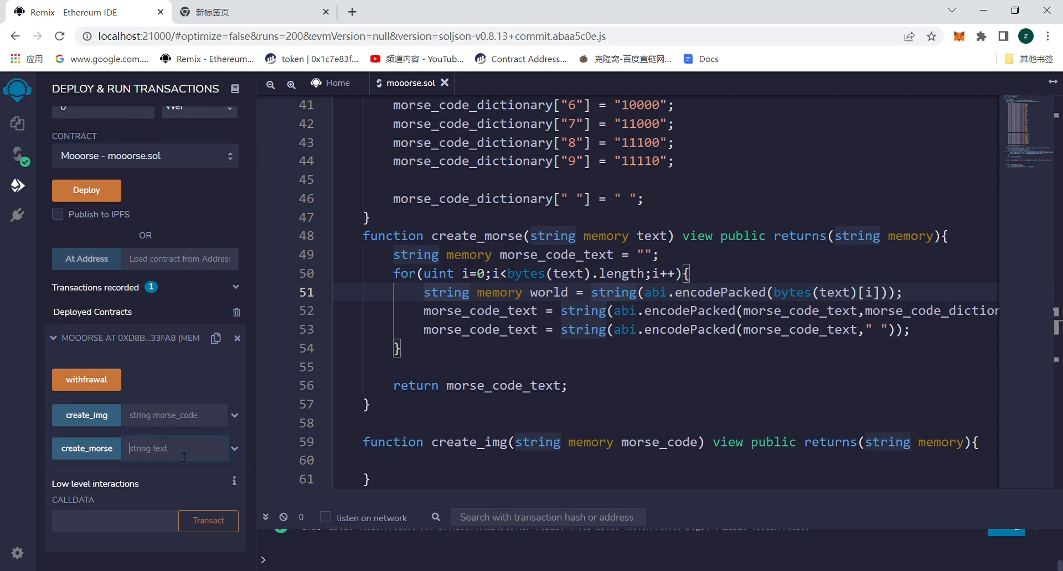
{"action": "type", "text": "abc"}
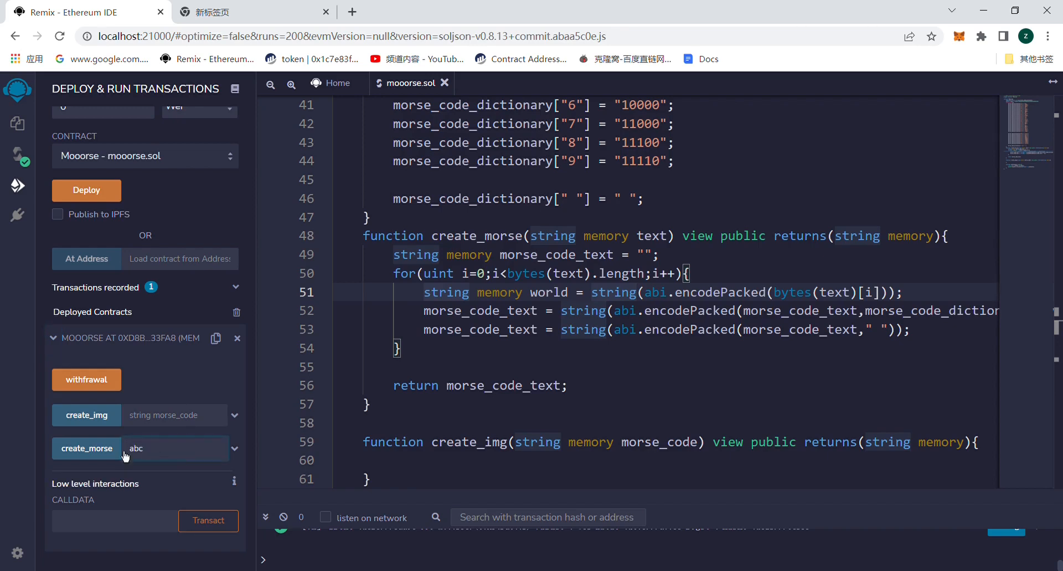
{"action": "left_click", "coordinate": [87, 449]}
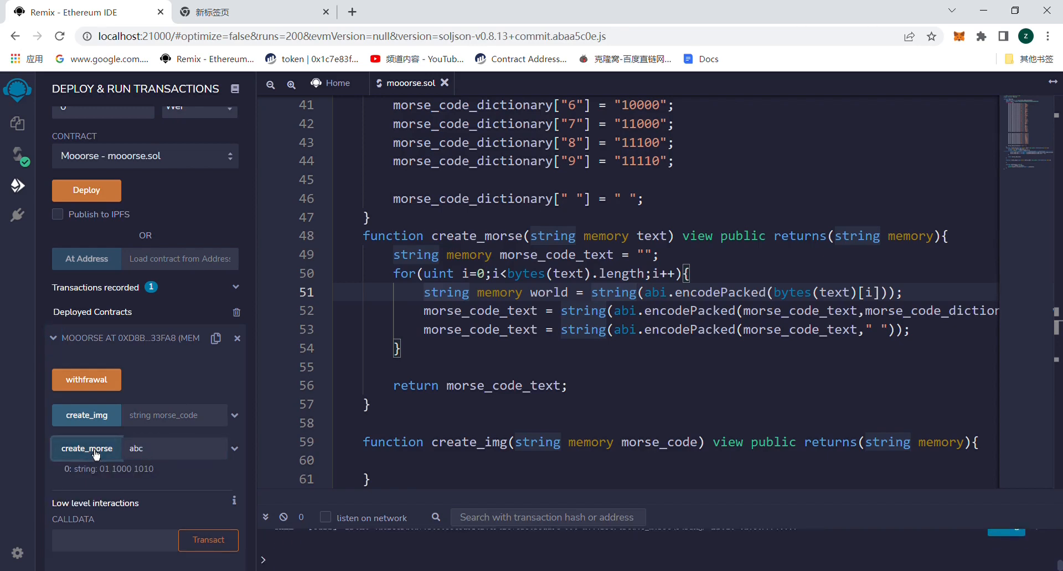